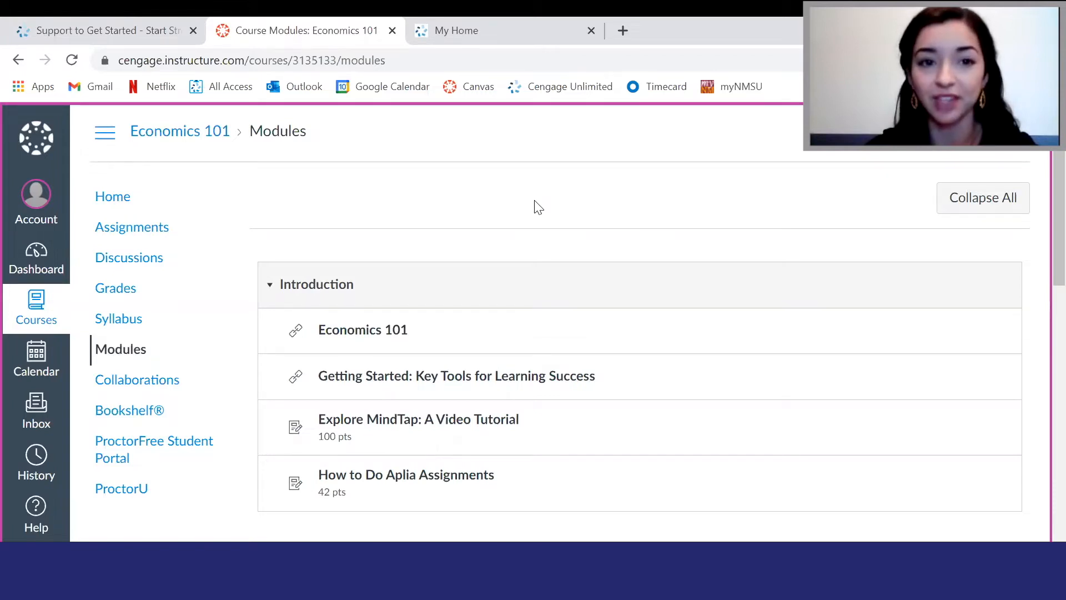
Step: Launch the MindTap course from the Economics 101 Canvas modules page
{"action": "left_click", "coordinate": [102, 30]}
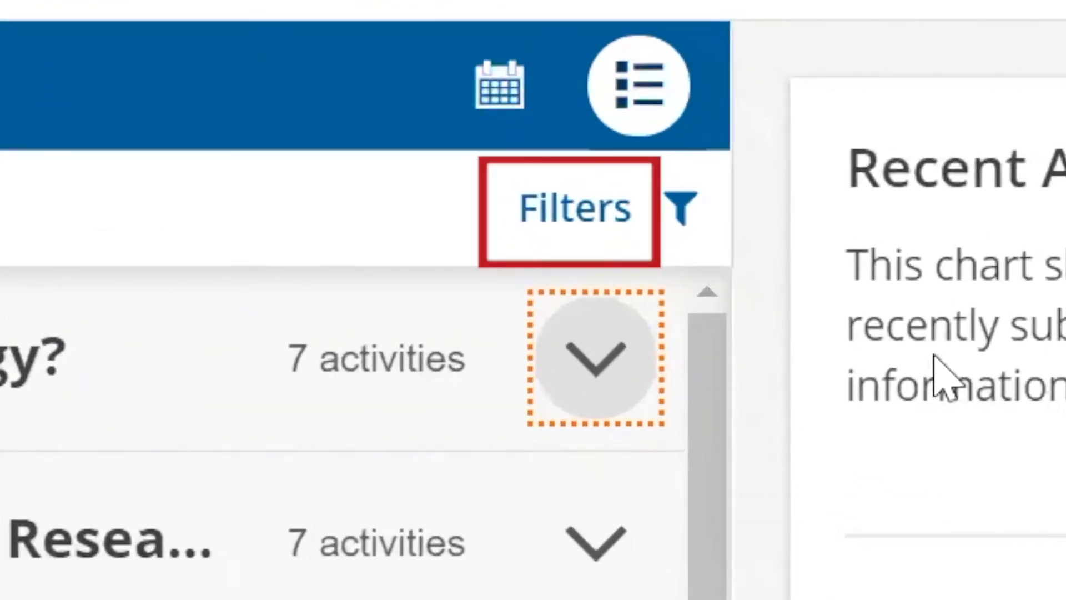
Step: Switch Social Psychology, 11e to calendar view and expand Week 3's activities
{"action": "left_click", "coordinate": [562, 196]}
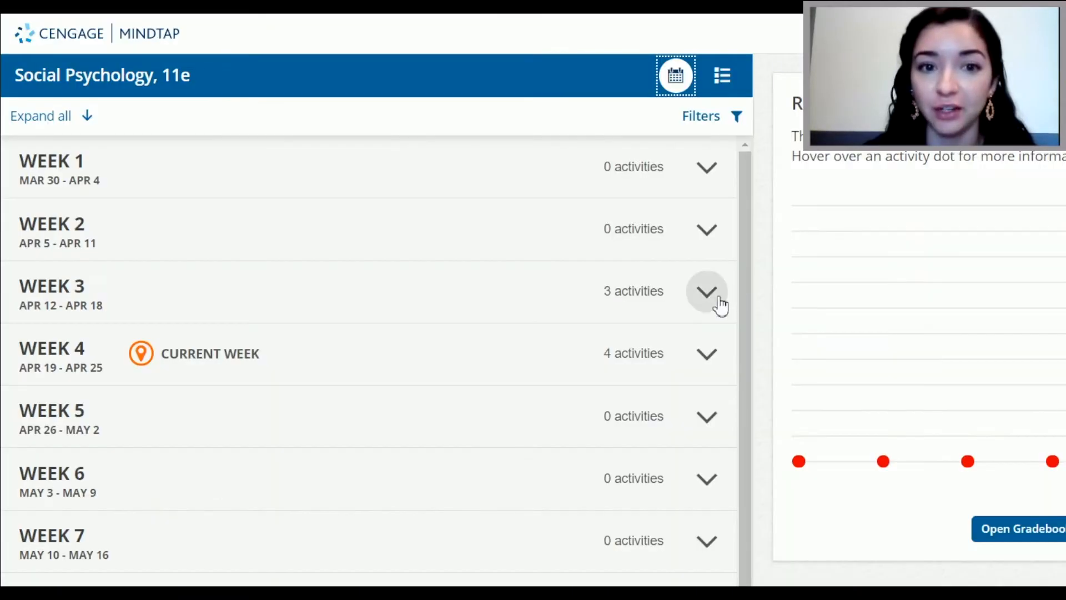
{"action": "left_click", "coordinate": [707, 291]}
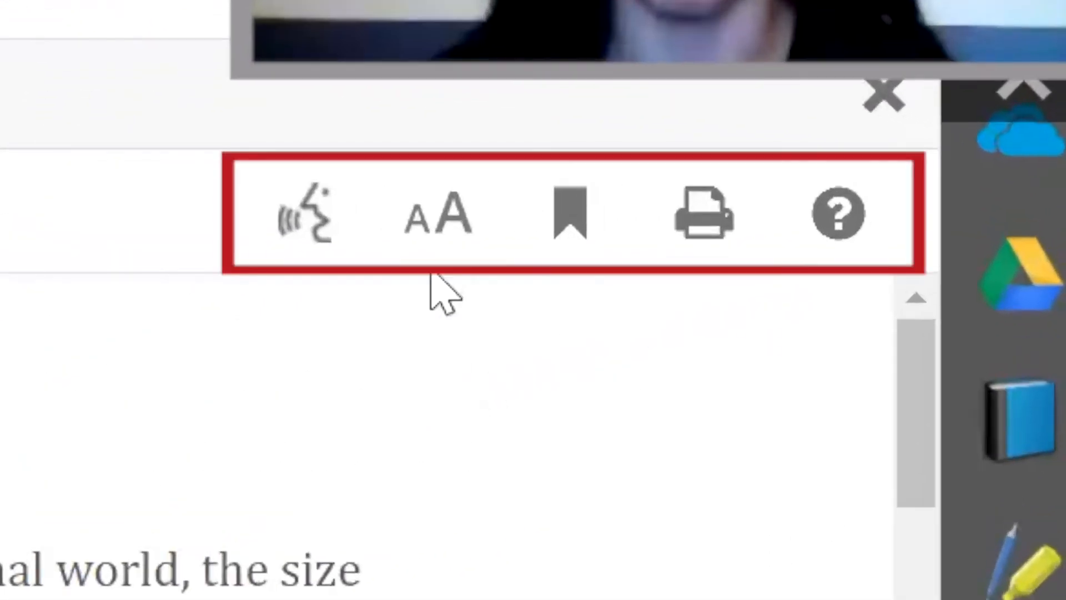
{"action": "mouse_move", "coordinate": [557, 418]}
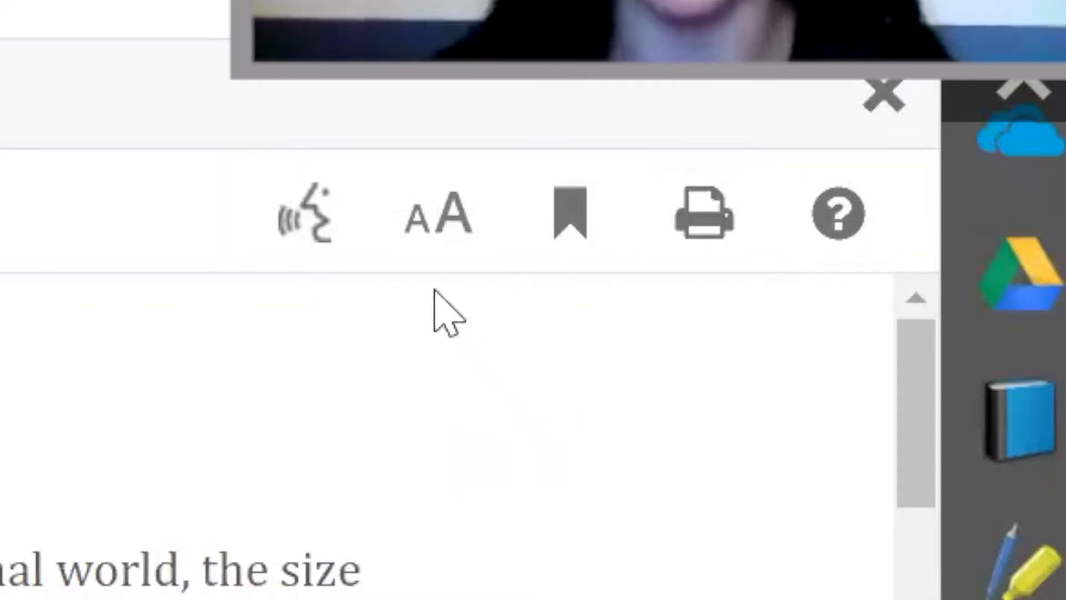
{"action": "mouse_move", "coordinate": [299, 218]}
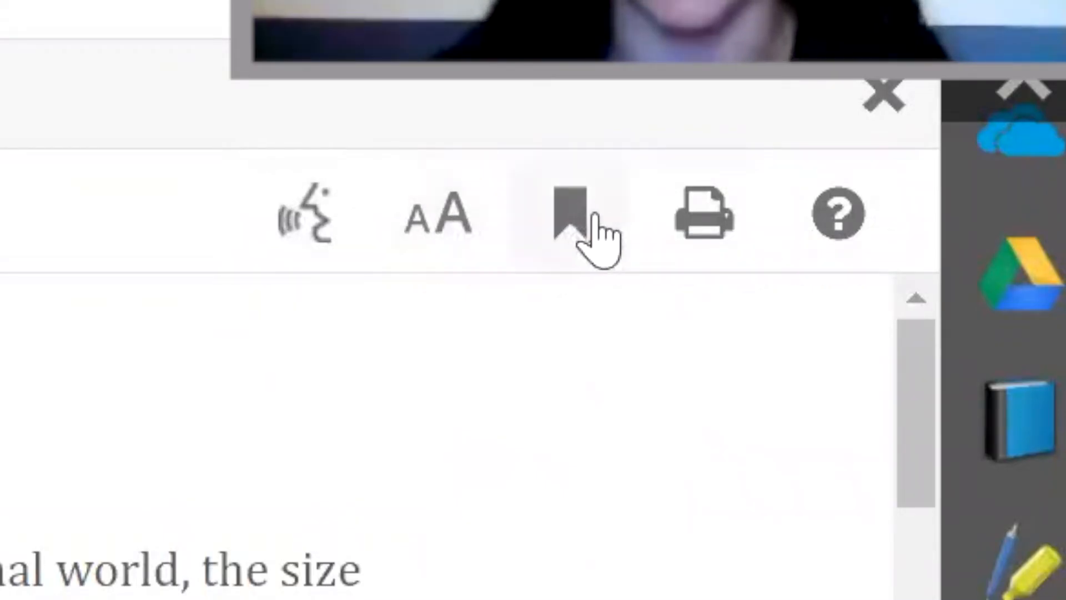
{"action": "mouse_move", "coordinate": [703, 224]}
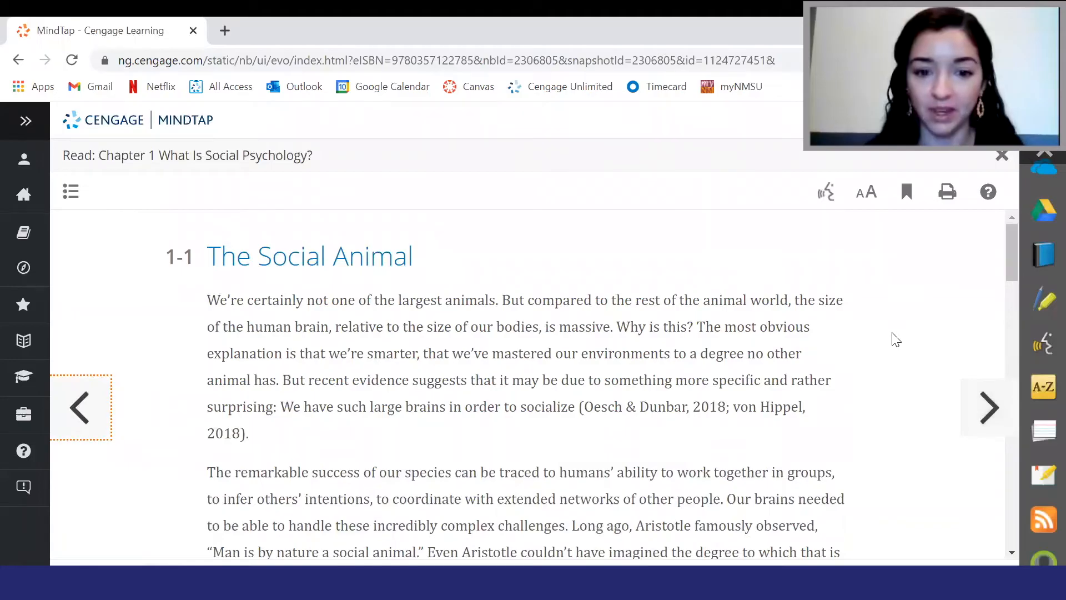
{"action": "mouse_move", "coordinate": [839, 408]}
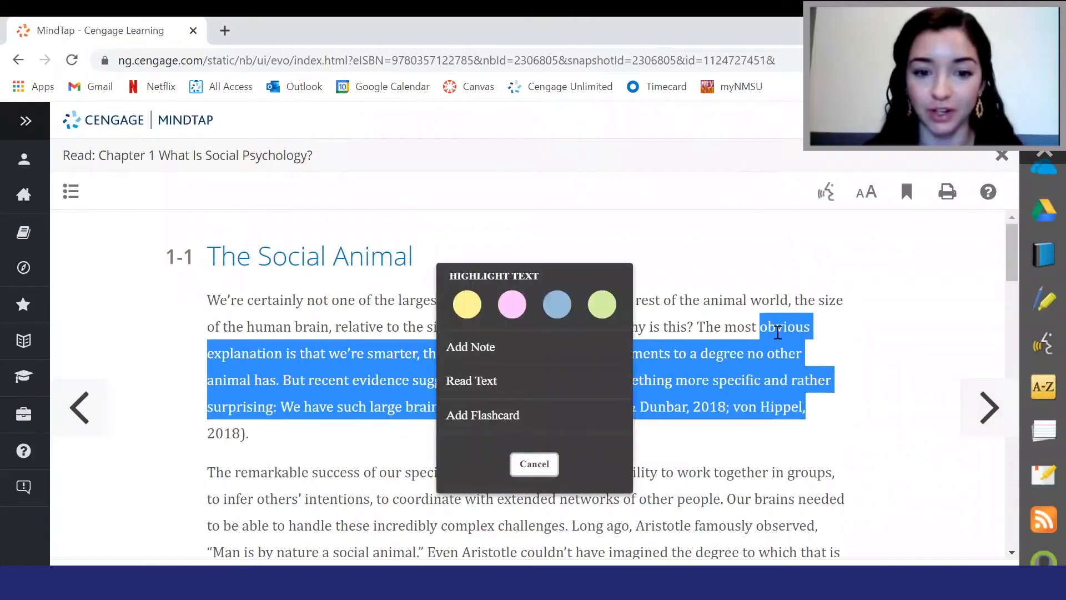
{"action": "mouse_move", "coordinate": [772, 378]}
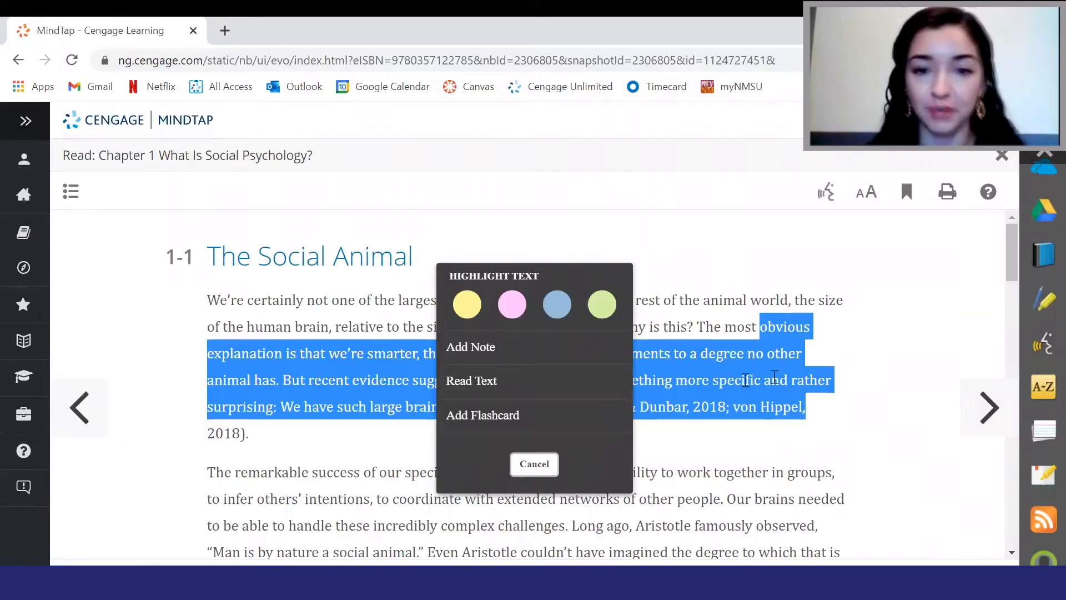
{"action": "mouse_move", "coordinate": [579, 399]}
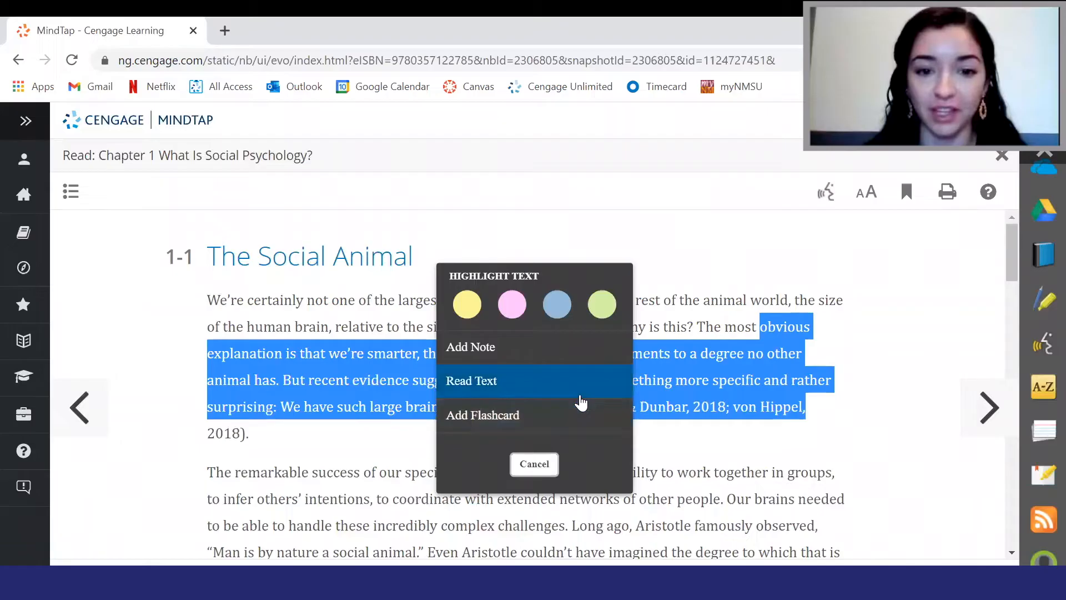
{"action": "mouse_move", "coordinate": [544, 415]}
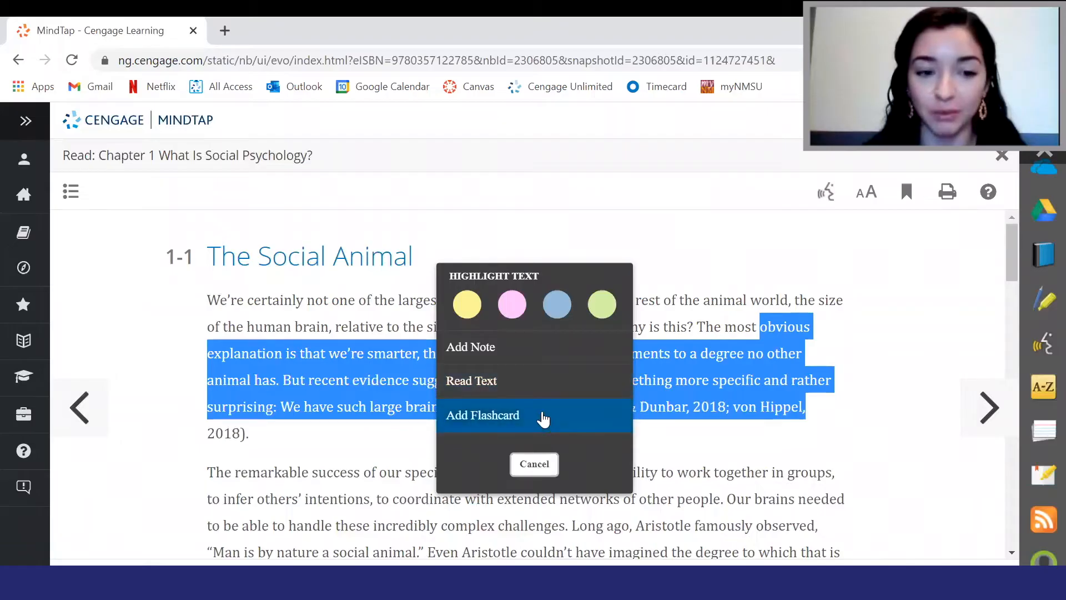
Step: Select a passage in The Social Animal to bring up the highlight popup
{"action": "left_click", "coordinate": [482, 415]}
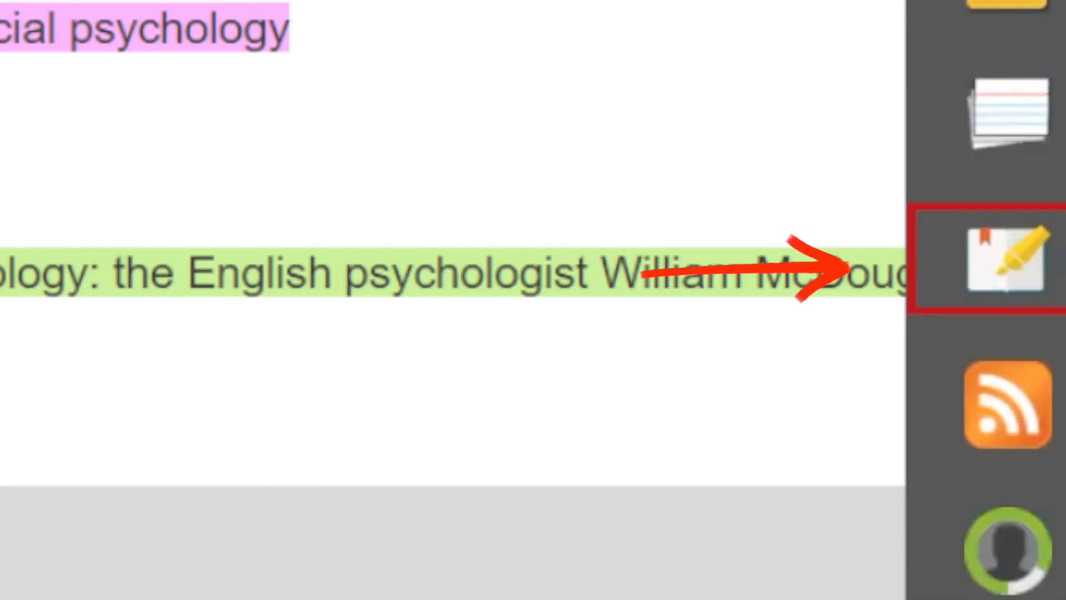
Step: Open StudyHub Notes & Highlights, expand 1-1: The Social Animal's note, then Flashcards
{"action": "left_click", "coordinate": [1006, 262]}
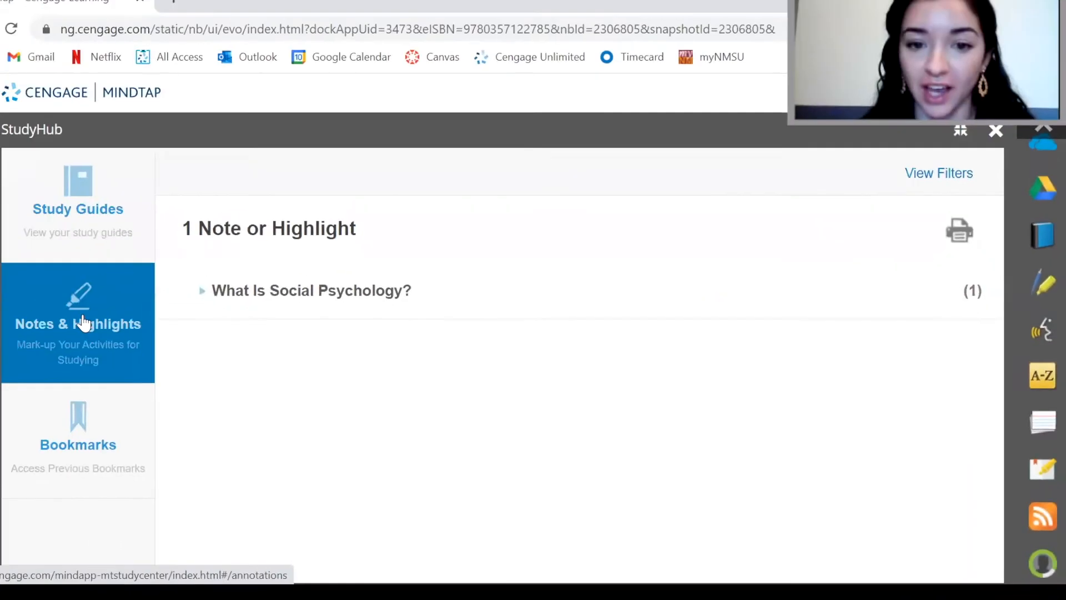
{"action": "left_click", "coordinate": [310, 290]}
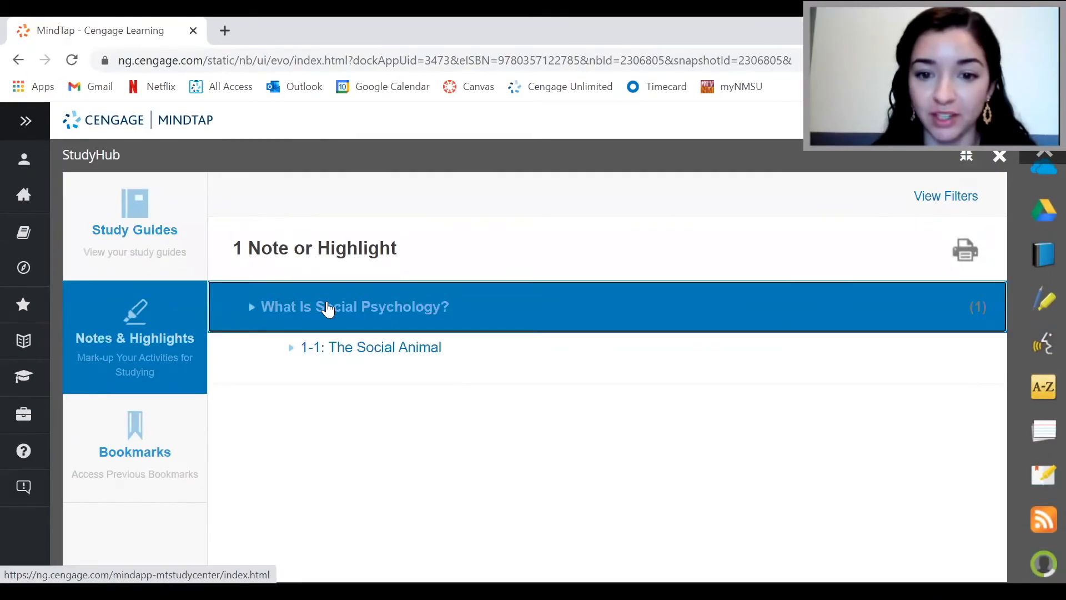
{"action": "left_click", "coordinate": [370, 346]}
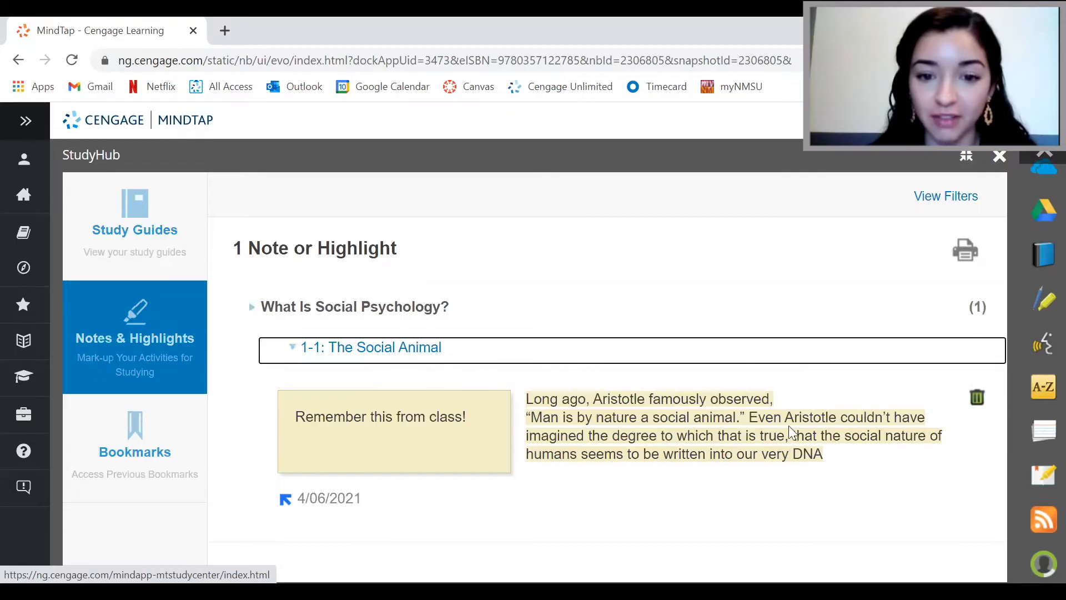
{"action": "mouse_move", "coordinate": [1043, 429]}
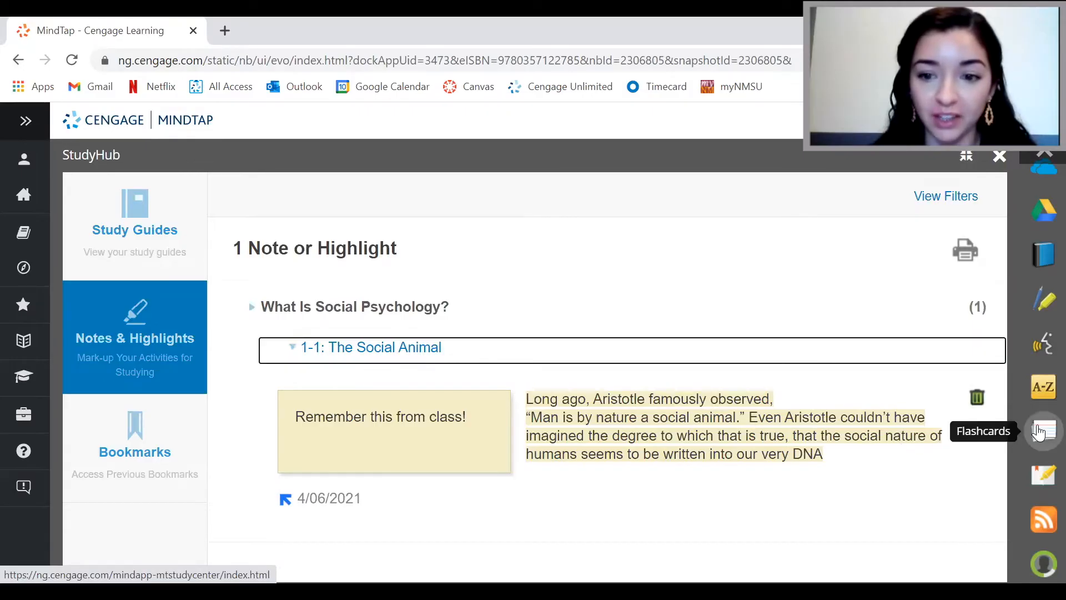
{"action": "left_click", "coordinate": [1042, 430]}
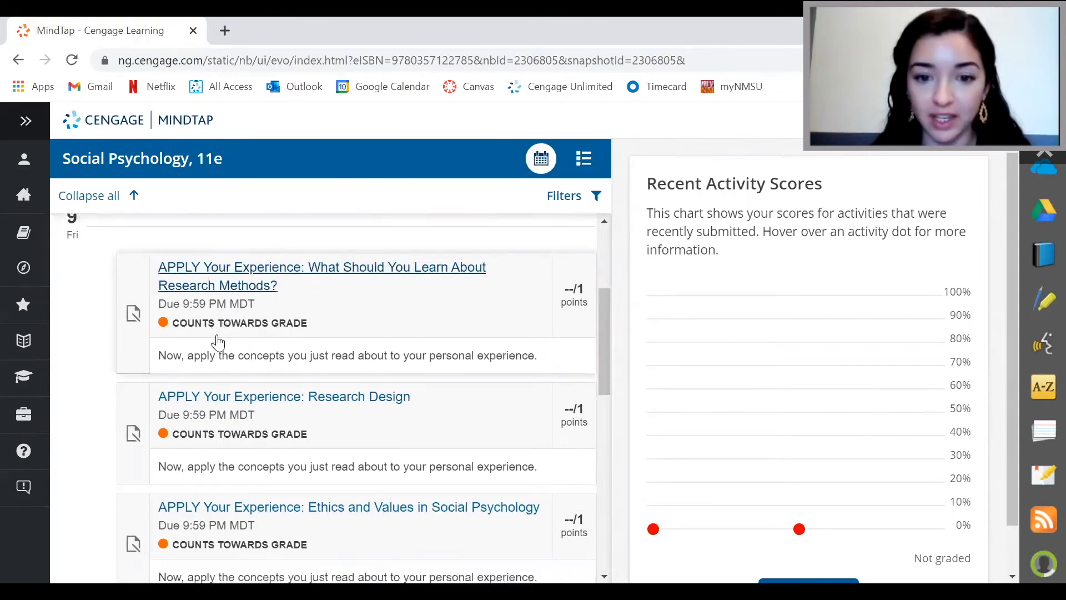
Step: Scroll the APPLY and QUIZ assignment due times, then collapse the weeks
{"action": "scroll", "scroll_direction": "down", "scroll_amount": 3}
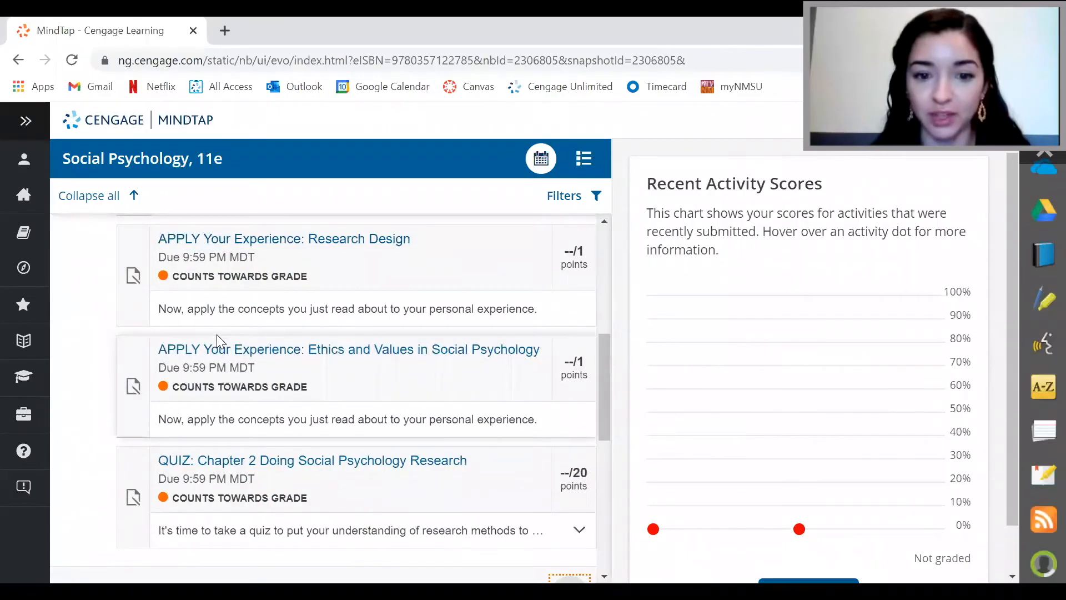
{"action": "left_click", "coordinate": [312, 460]}
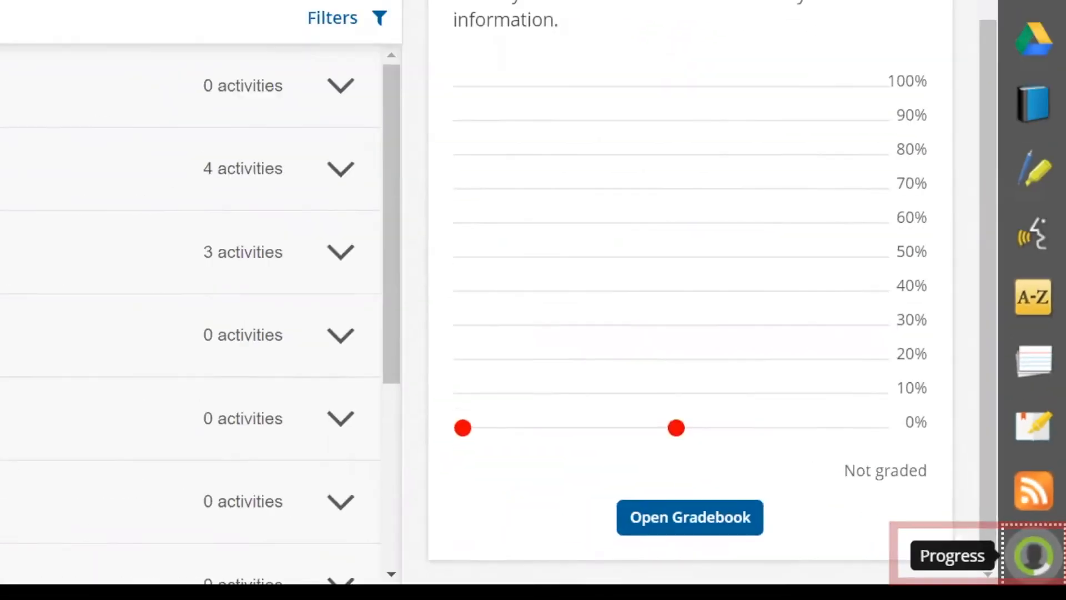
Step: Open Progress and scroll through Learning Path scores through Chapter 5
{"action": "left_click", "coordinate": [1034, 549]}
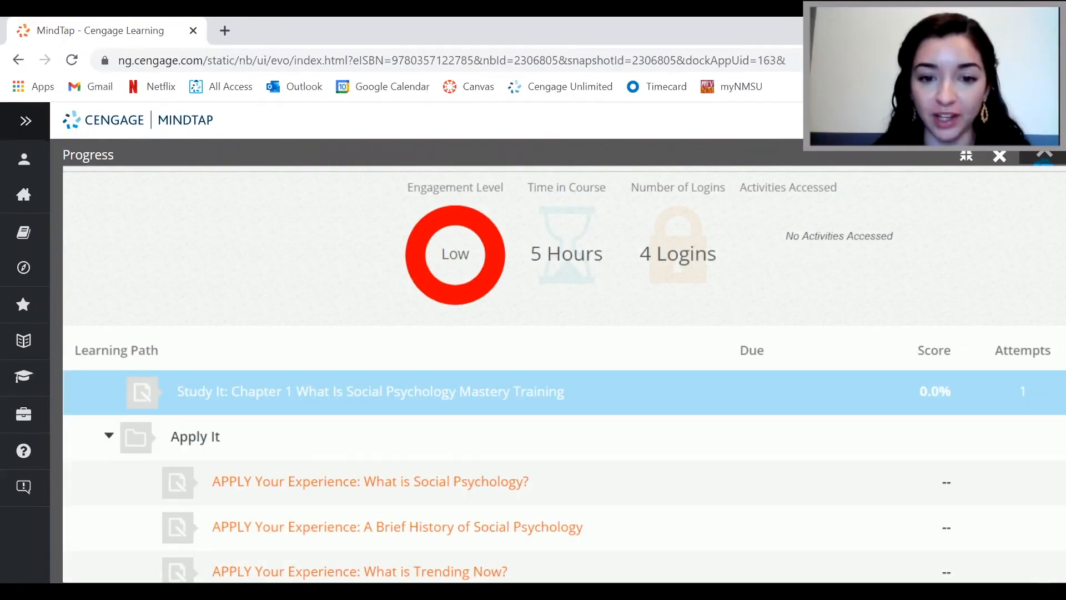
{"action": "scroll", "scroll_direction": "down", "scroll_amount": 3}
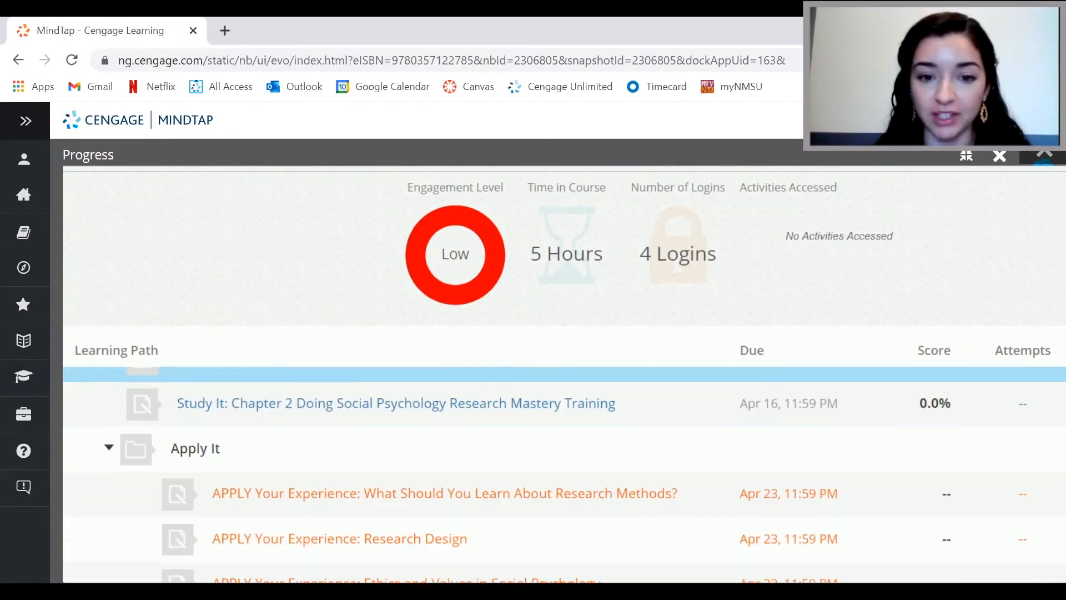
{"action": "scroll", "scroll_direction": "down", "scroll_amount": 3}
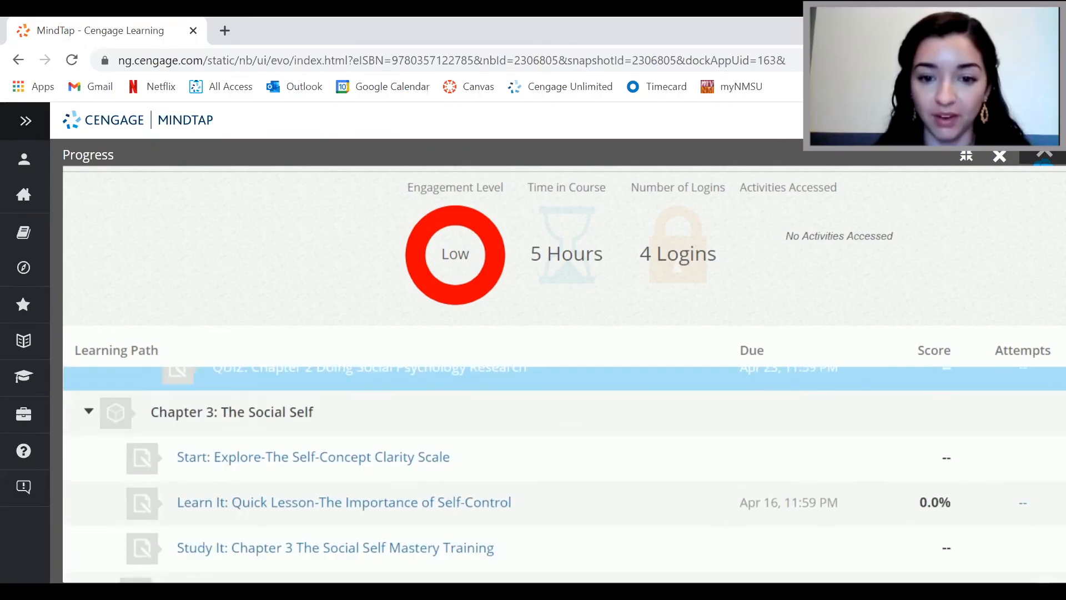
{"action": "scroll", "scroll_direction": "down", "scroll_amount": 3}
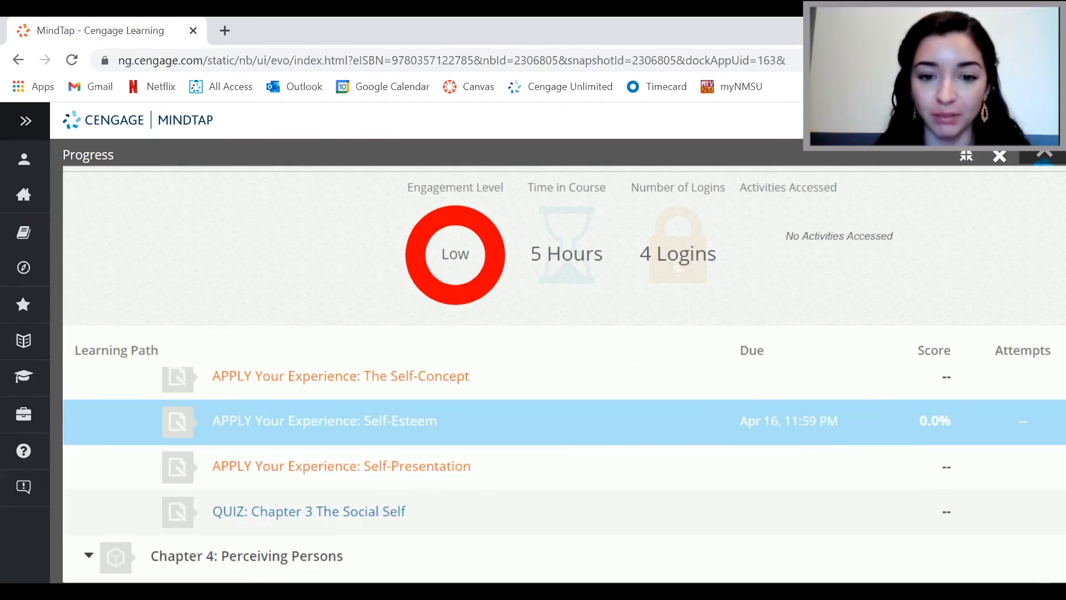
{"action": "scroll", "scroll_direction": "down", "scroll_amount": 3}
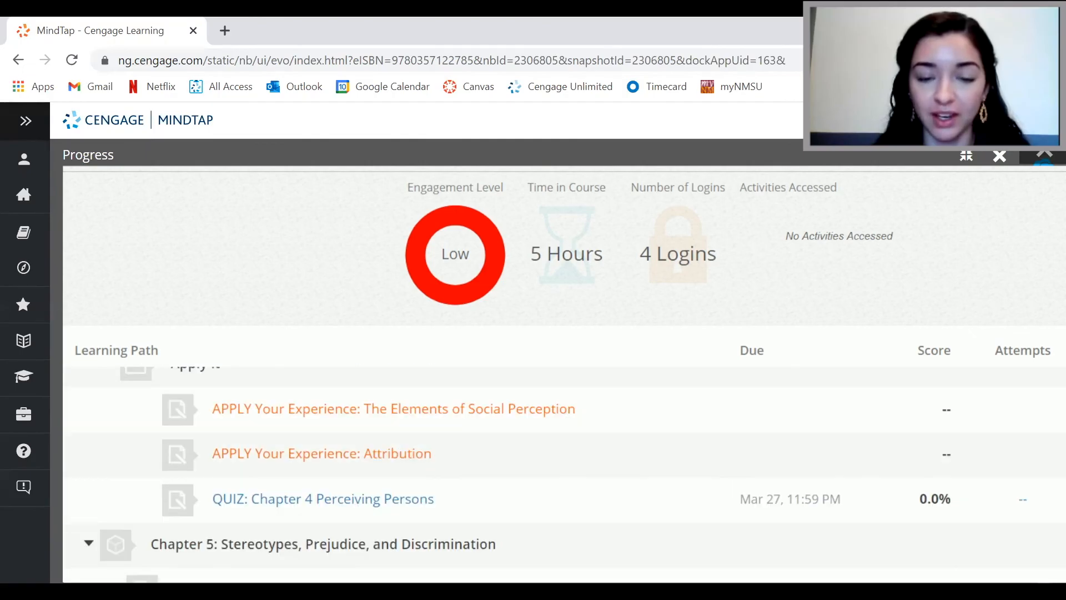
{"action": "scroll", "scroll_direction": "down", "scroll_amount": 3}
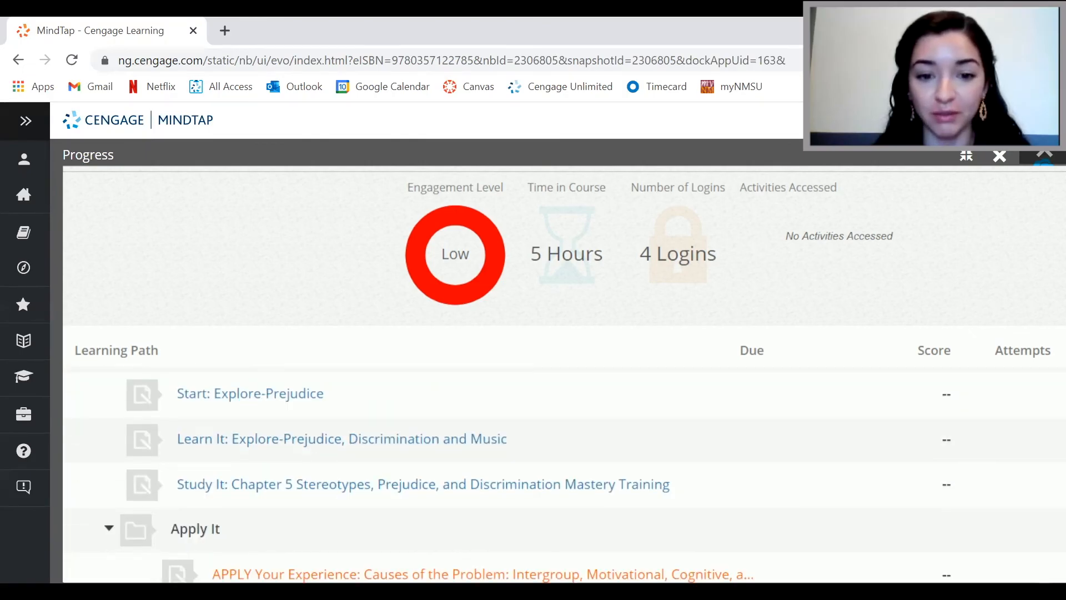